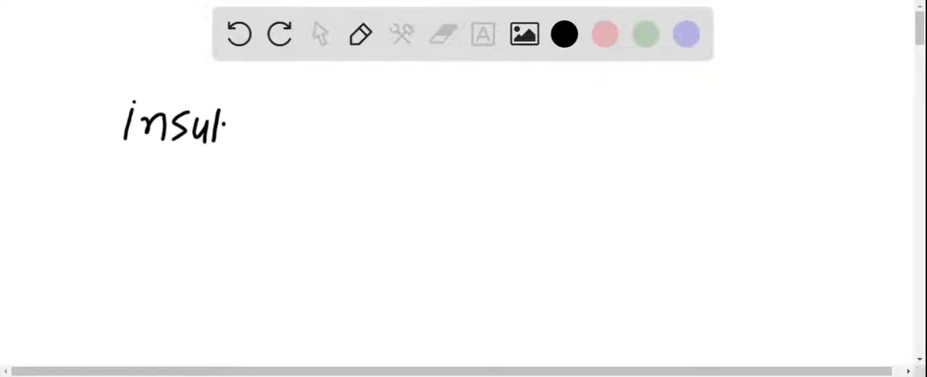
Handwrite the heading 'insulin amino acid sequence' with a down arrow beneath it.
drag(225, 127, 290, 128)
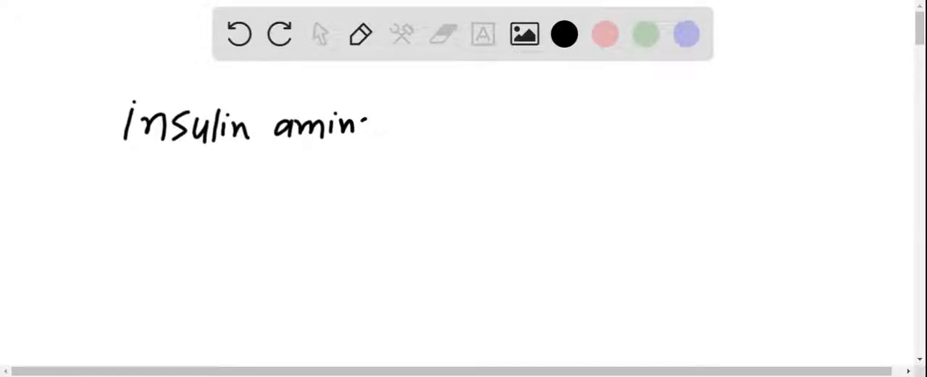
drag(362, 128, 450, 127)
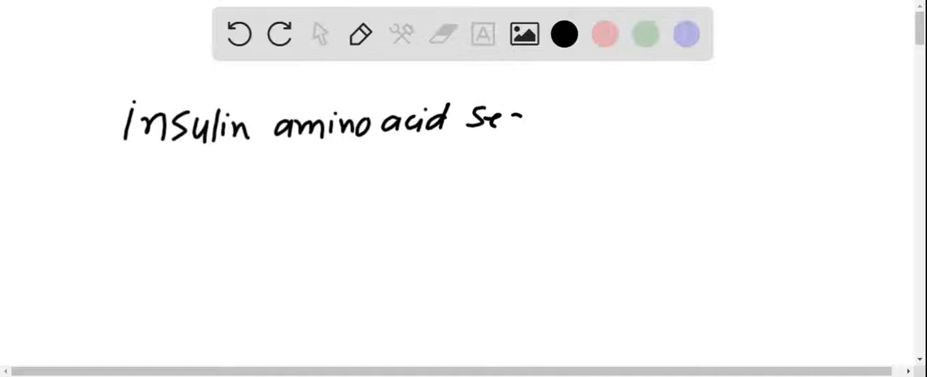
drag(508, 118, 594, 119)
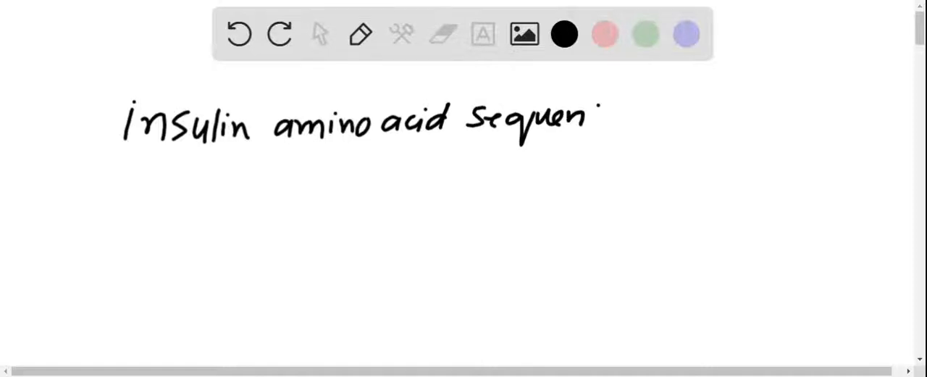
drag(297, 156, 297, 189)
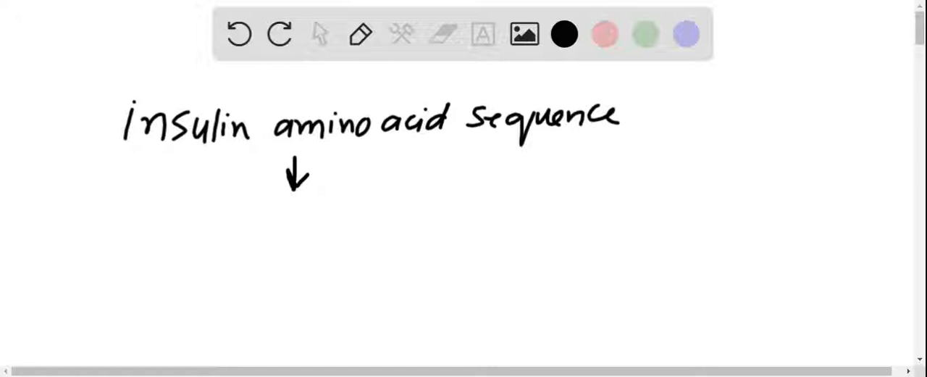
In blue, write 'Polypeptide' branching into 'two peptide chains'.
click(685, 35)
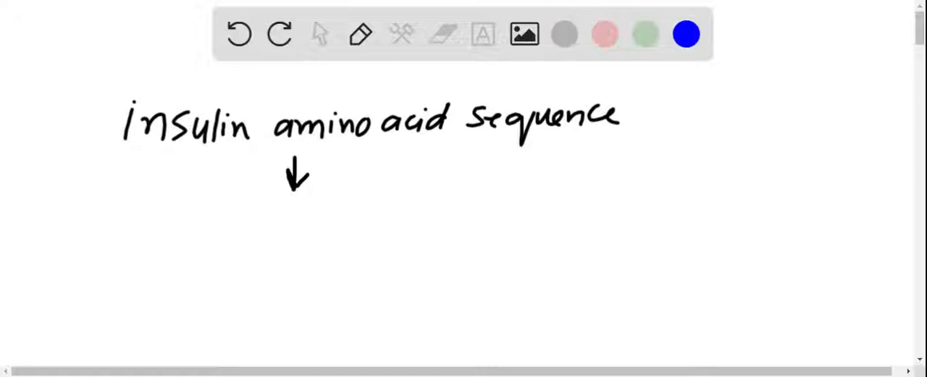
drag(177, 258, 185, 229)
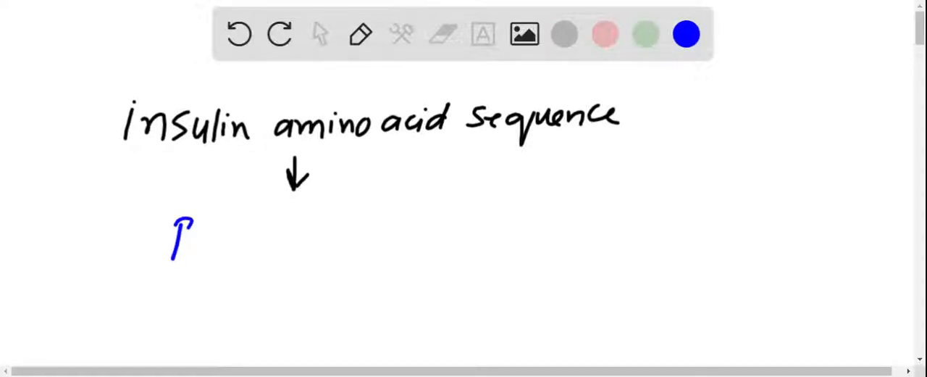
text(Poly)
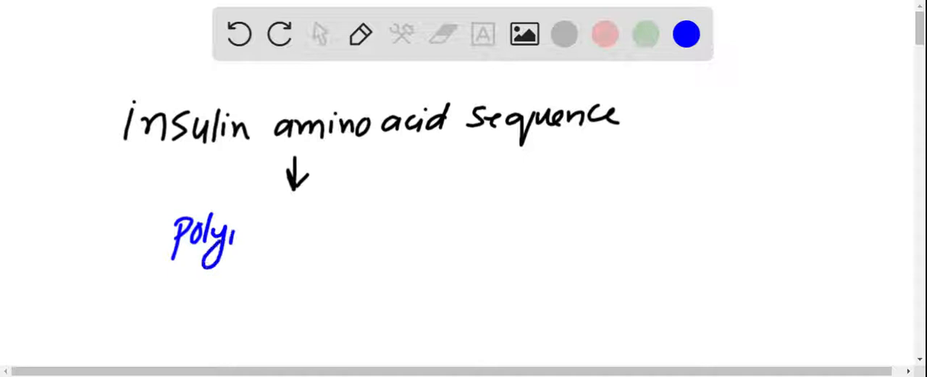
drag(232, 239, 275, 239)
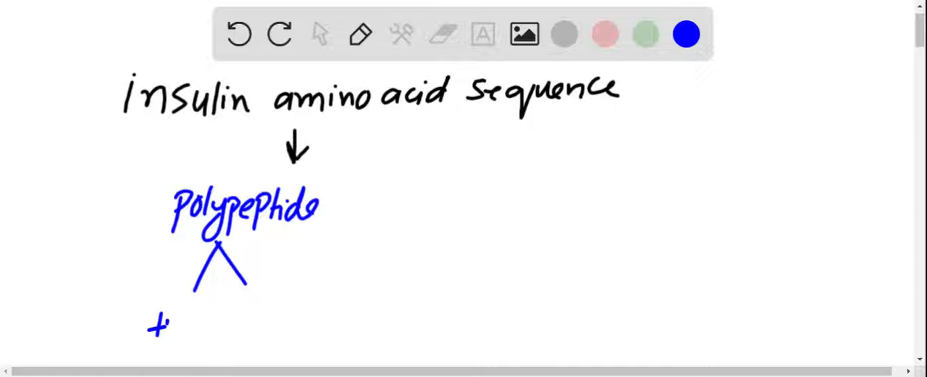
text(two p-)
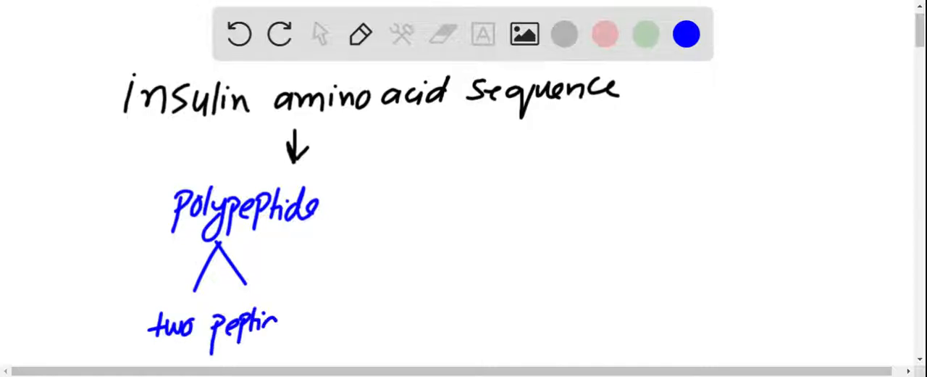
text(de cho)
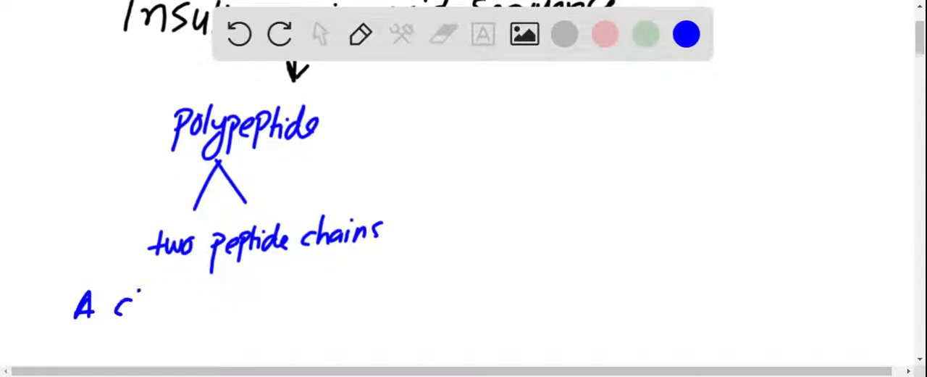
Note 'A chain → 21 amino acids' and 'B chain → 30 amino acids' in green.
text(hain.)
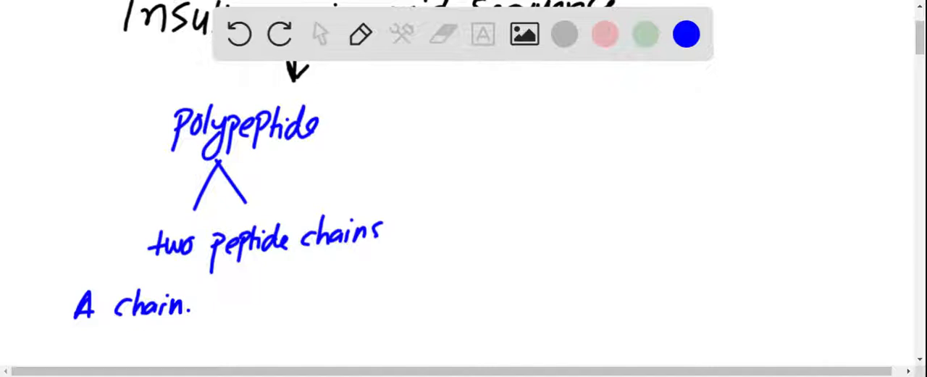
click(643, 36)
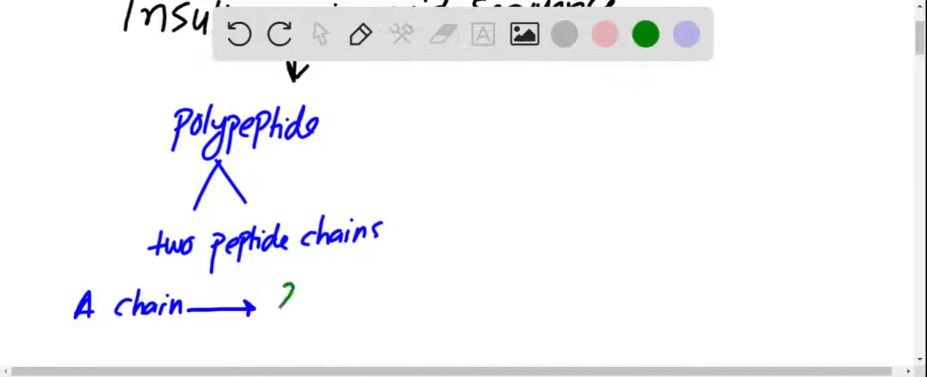
text(21 amino)
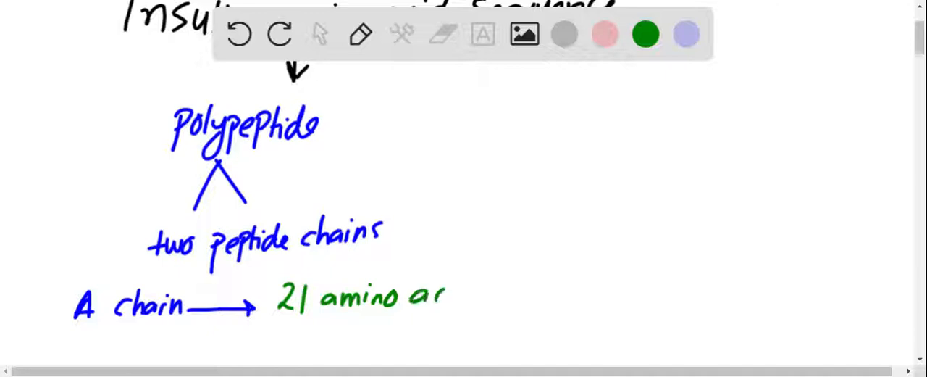
text(acids)
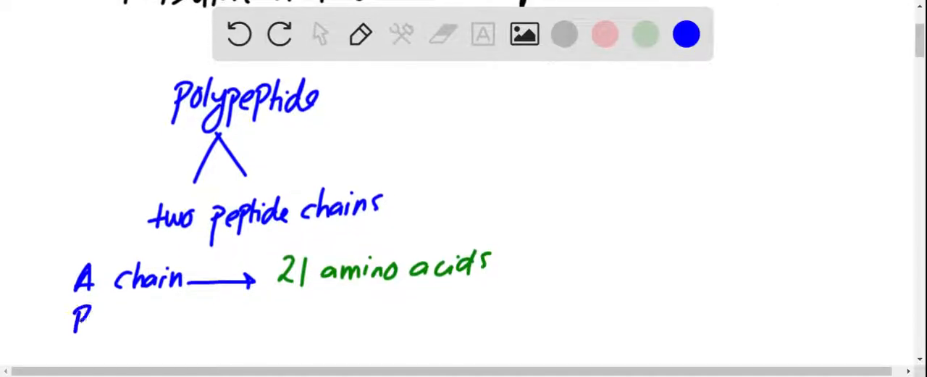
text(B chain)
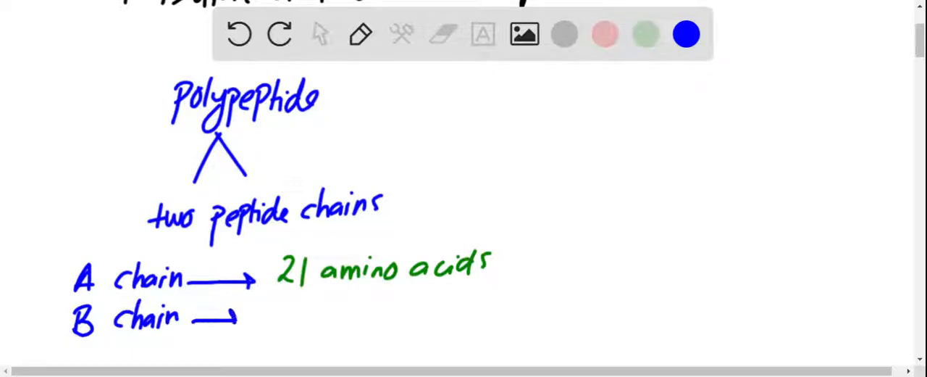
click(643, 35)
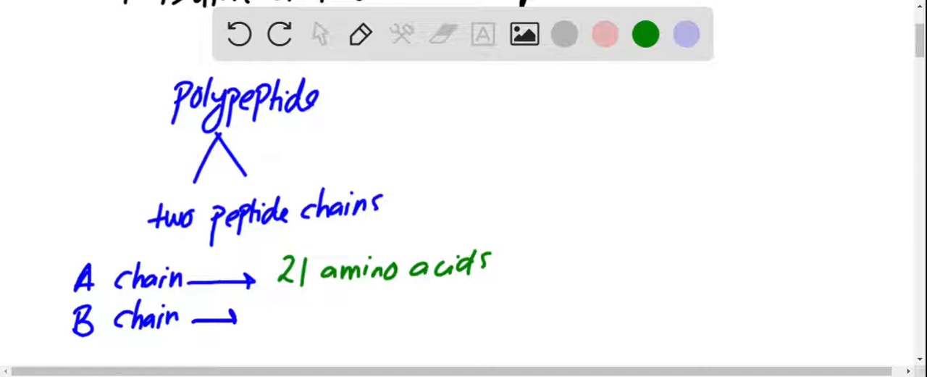
text(30)
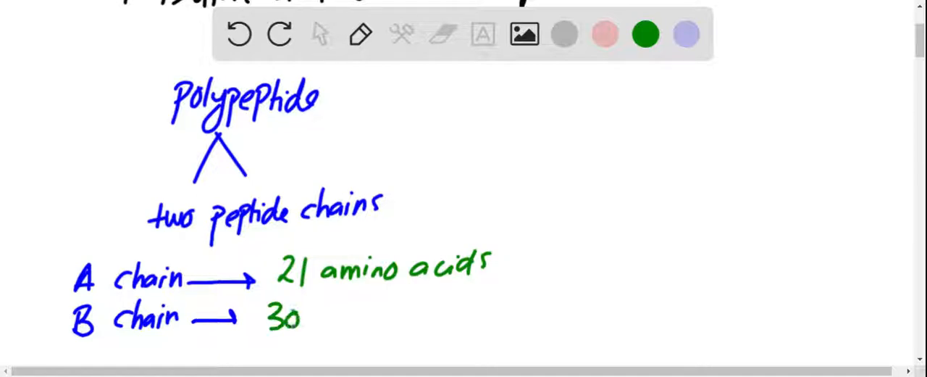
text(amino acids)
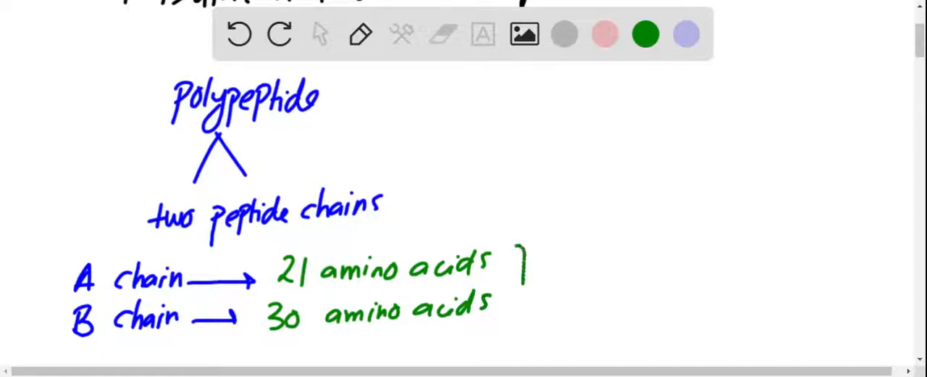
In black, write 'linked by two disulphide bridge'.
click(565, 34)
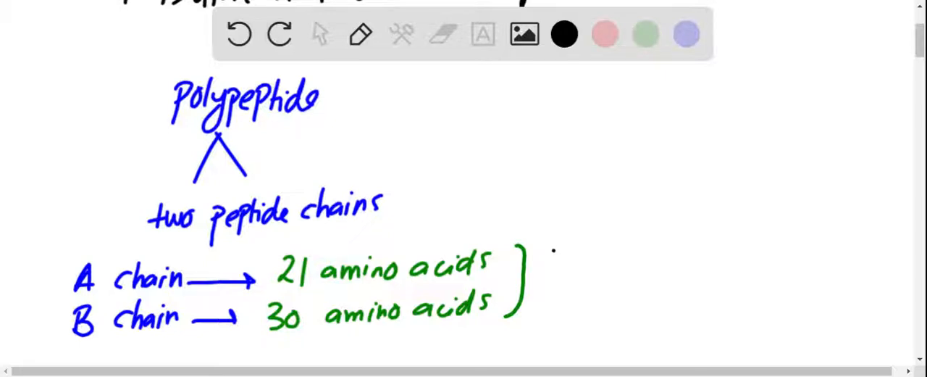
text(linked by)
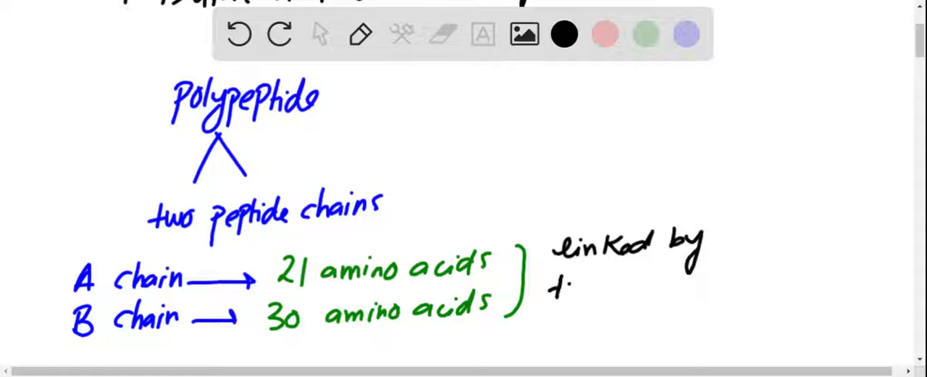
text(two di)
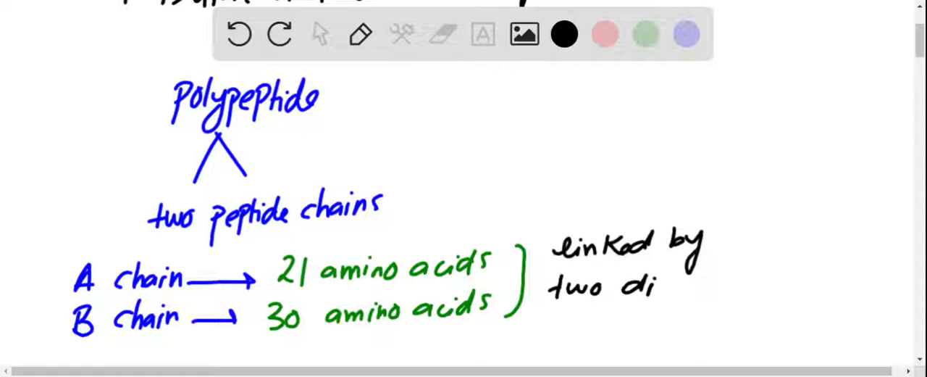
text(disulphid)
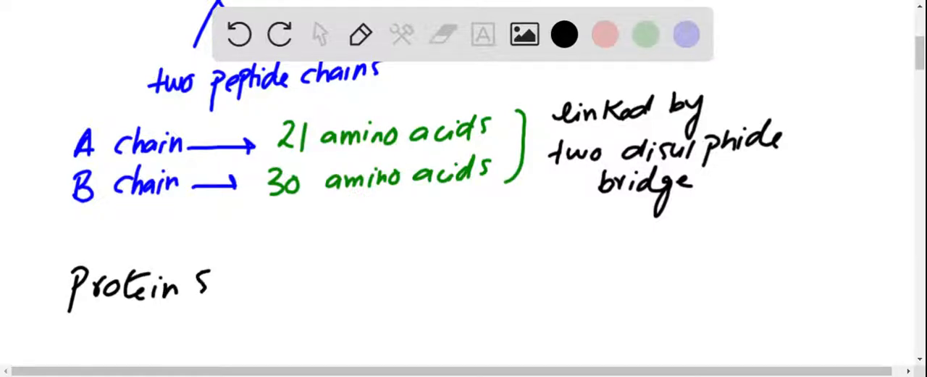
Finish 'Protein Sequencing' and define it in blue as 'determining amino acid sequence'.
text(equer)
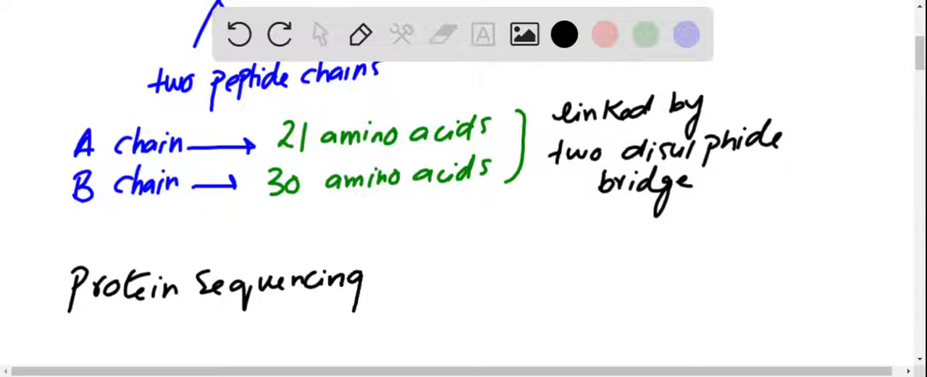
click(684, 34)
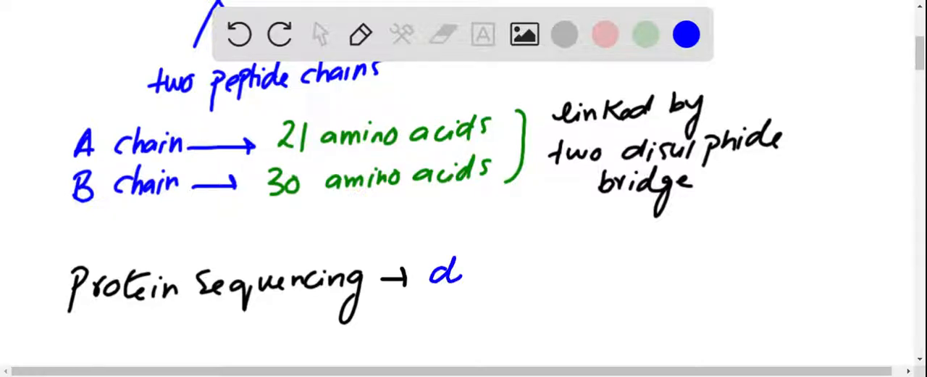
text(determinin)
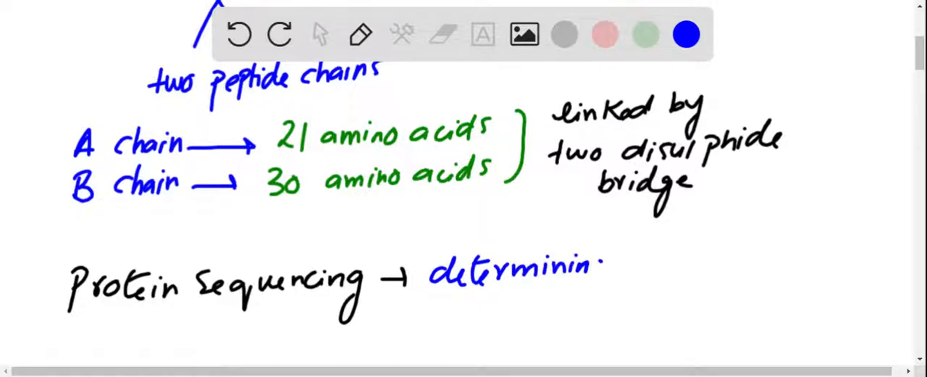
text(g)
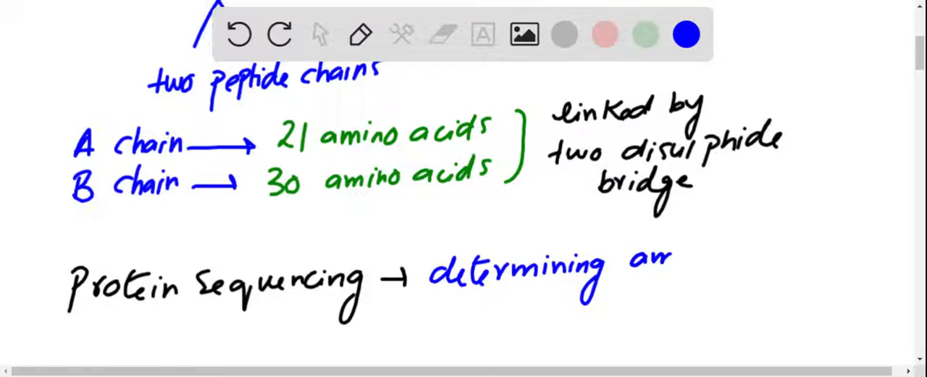
text(amino a)
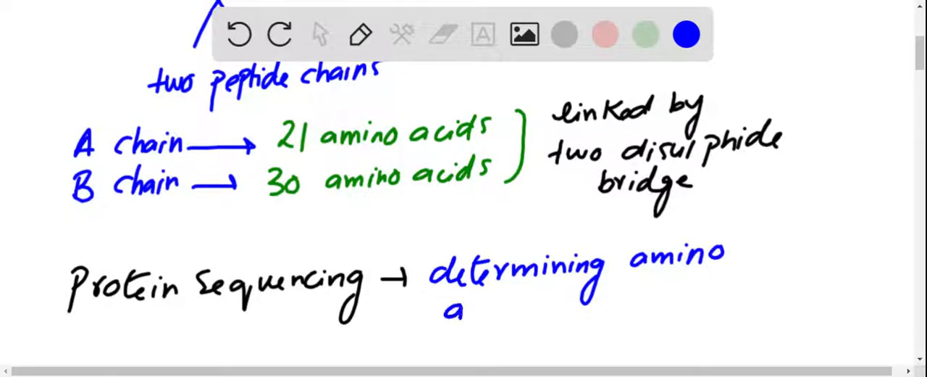
text(cid se)
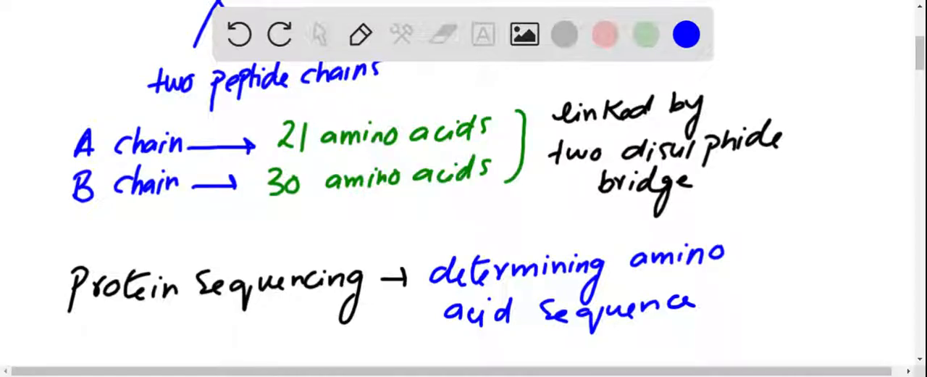
scroll(down, 3)
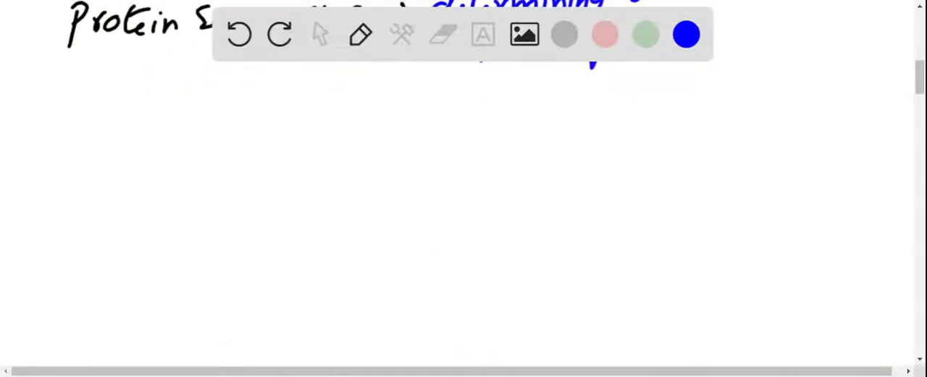
Draw a down arrow and write 'part of protein' beneath the definition.
drag(507, 69, 446, 163)
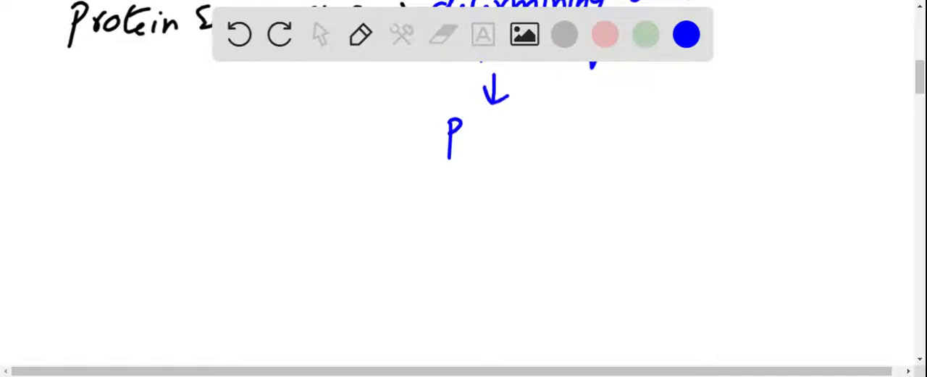
drag(463, 130, 539, 131)
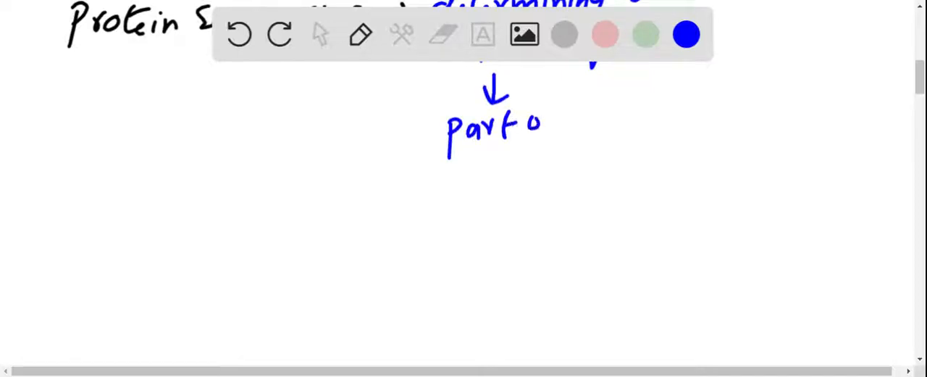
drag(529, 124, 609, 116)
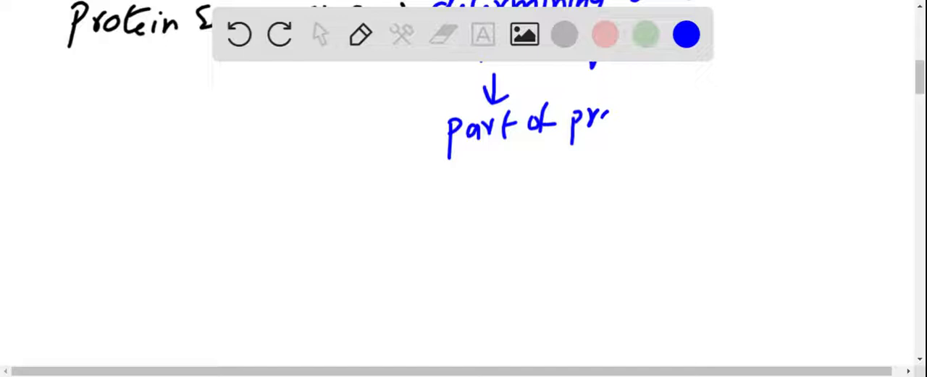
drag(601, 119, 669, 127)
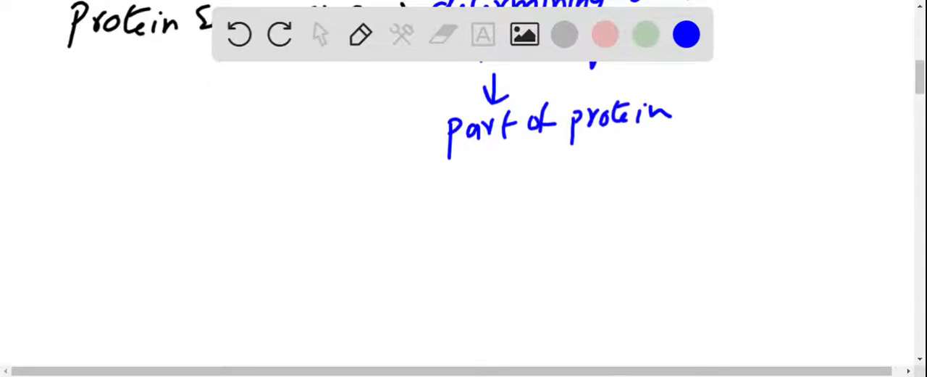
Add 'or peptide' and 'post transitional modification' below it.
drag(486, 167, 572, 177)
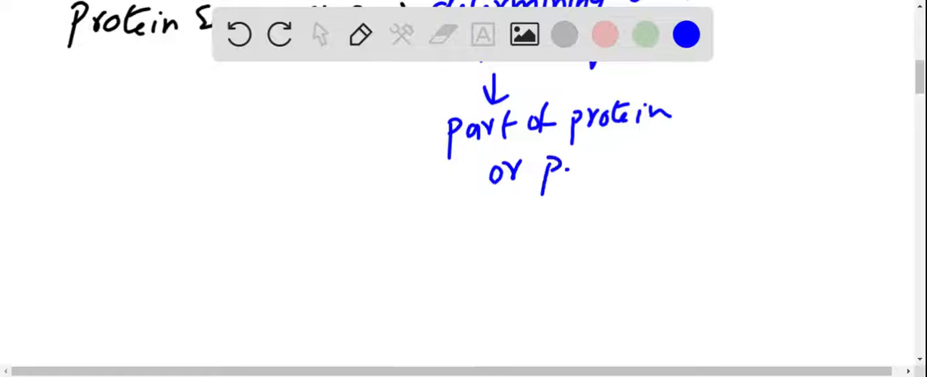
text(eptide)
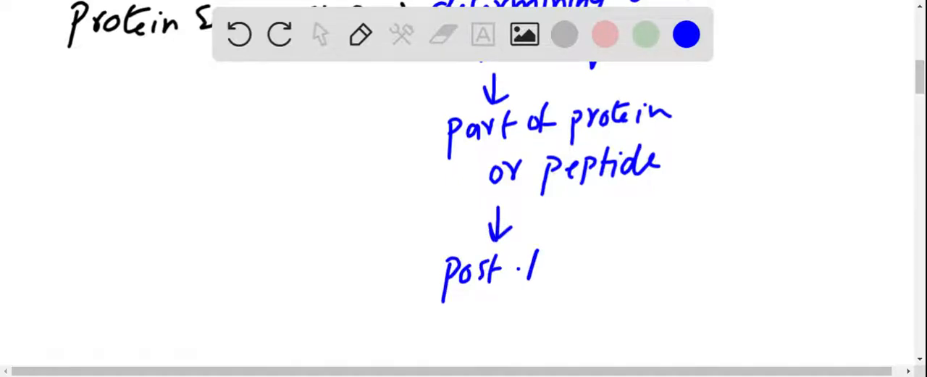
text(transi)
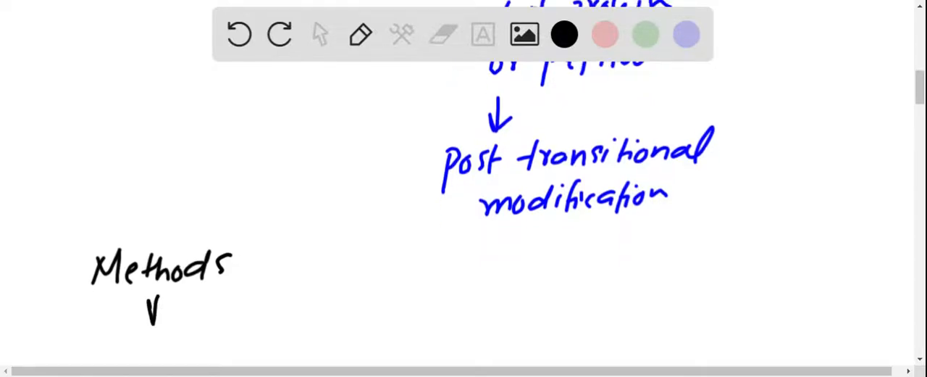
In blue, write circled 1 'Mass spectometry' under the Methods heading.
click(684, 35)
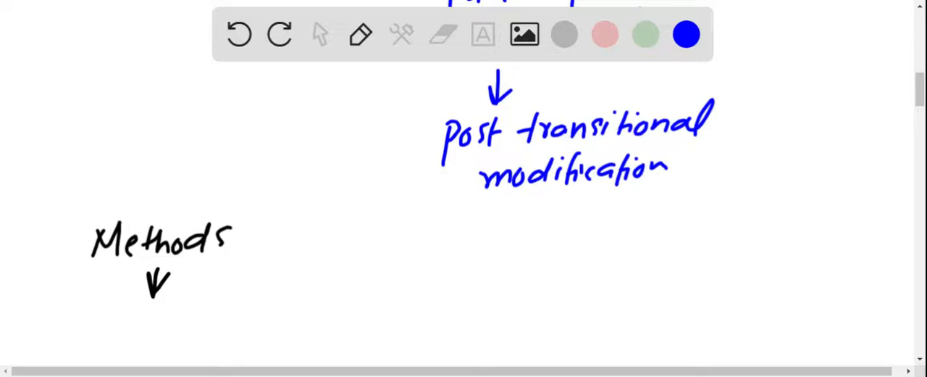
drag(94, 304, 130, 340)
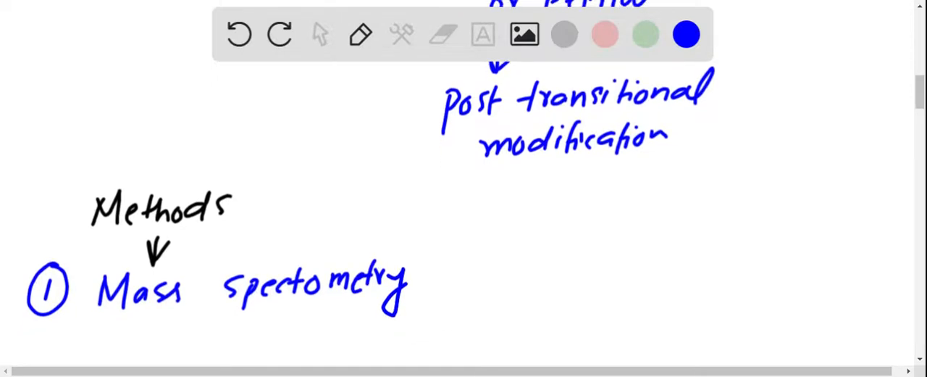
scroll(down, 3)
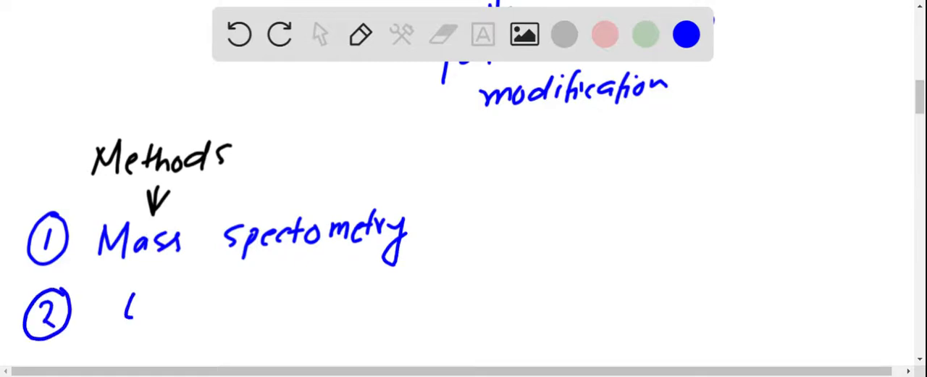
Write method 2 'Edman degration' arrowed to 'protein sequenator' in blue.
text(Edman degration)
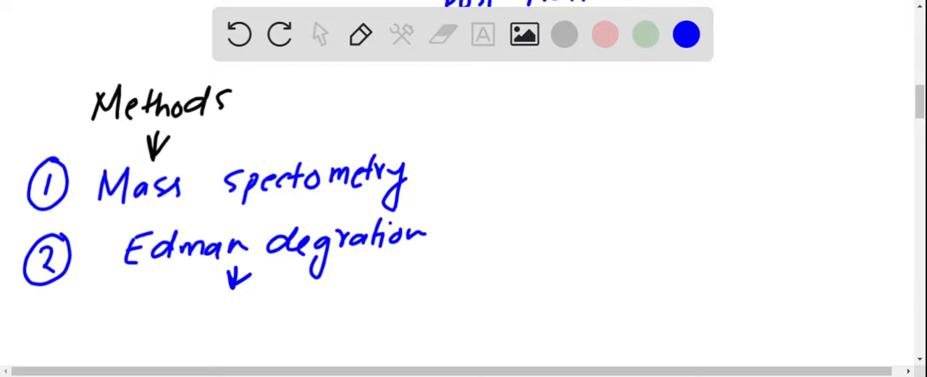
drag(165, 319, 166, 355)
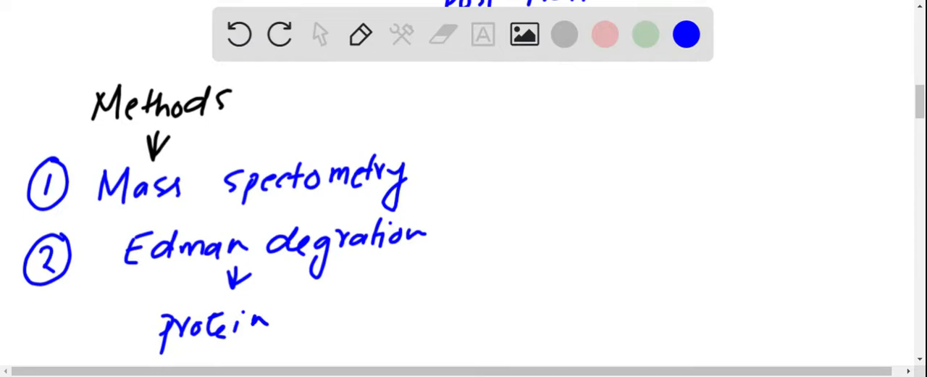
drag(304, 304, 351, 318)
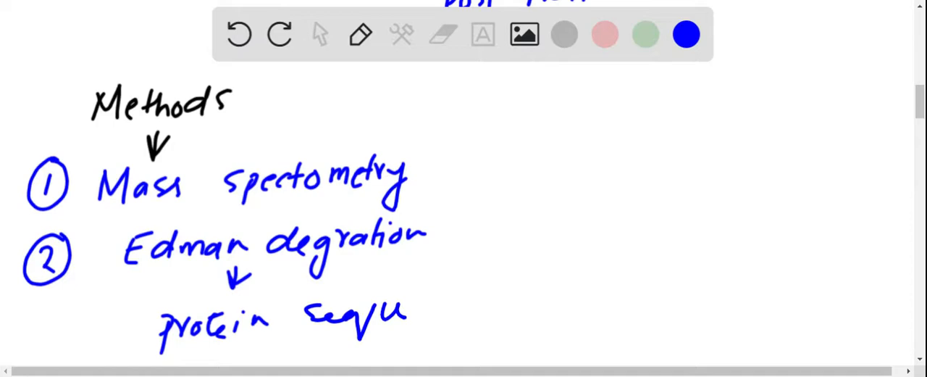
drag(405, 312, 492, 311)
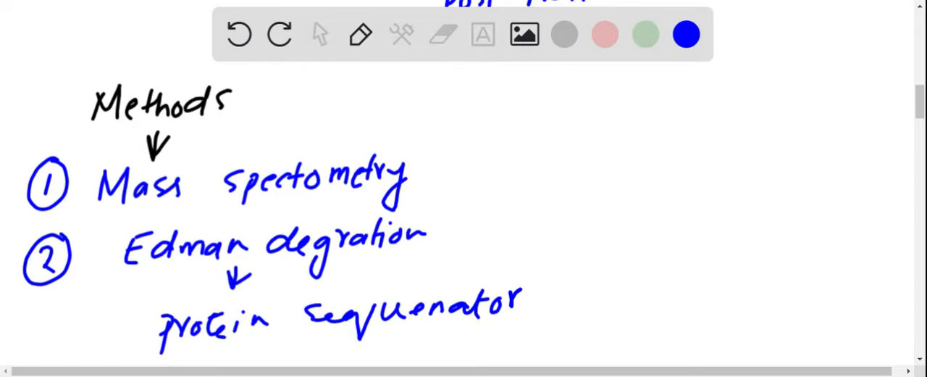
Begin a green note 'N-terminus of prot…' below.
scroll(down, 3)
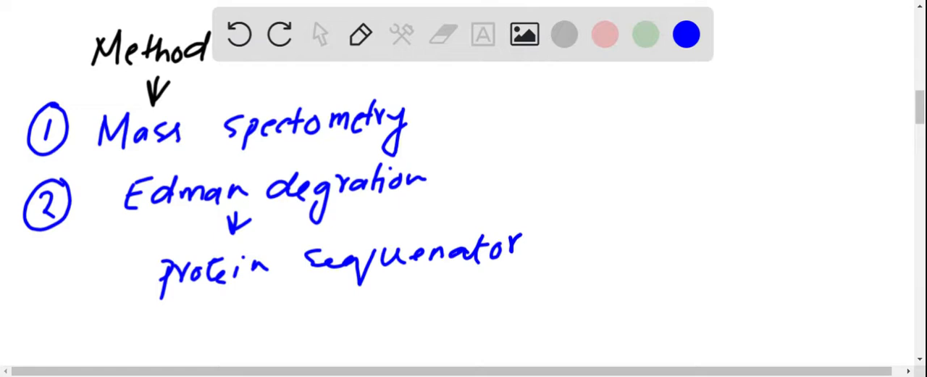
click(646, 36)
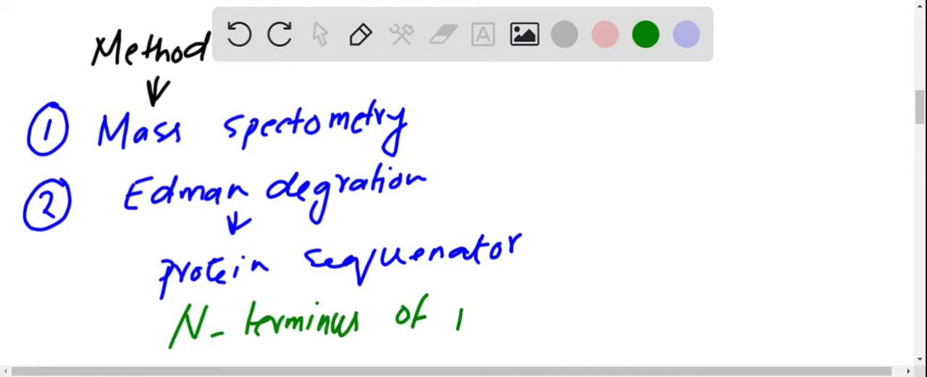
text(prot)
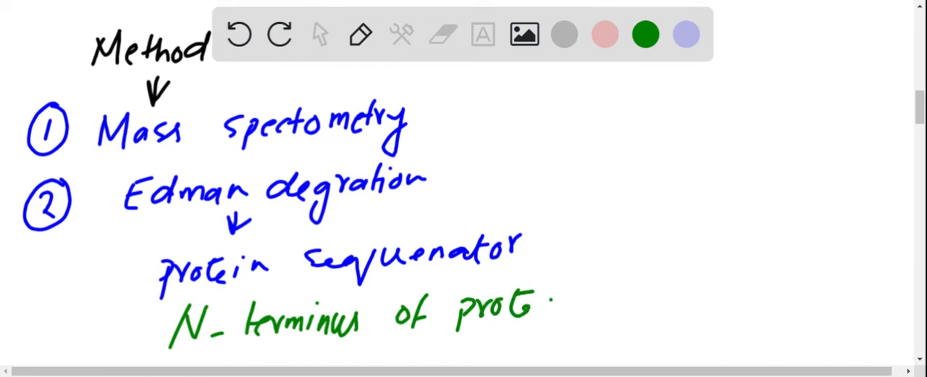